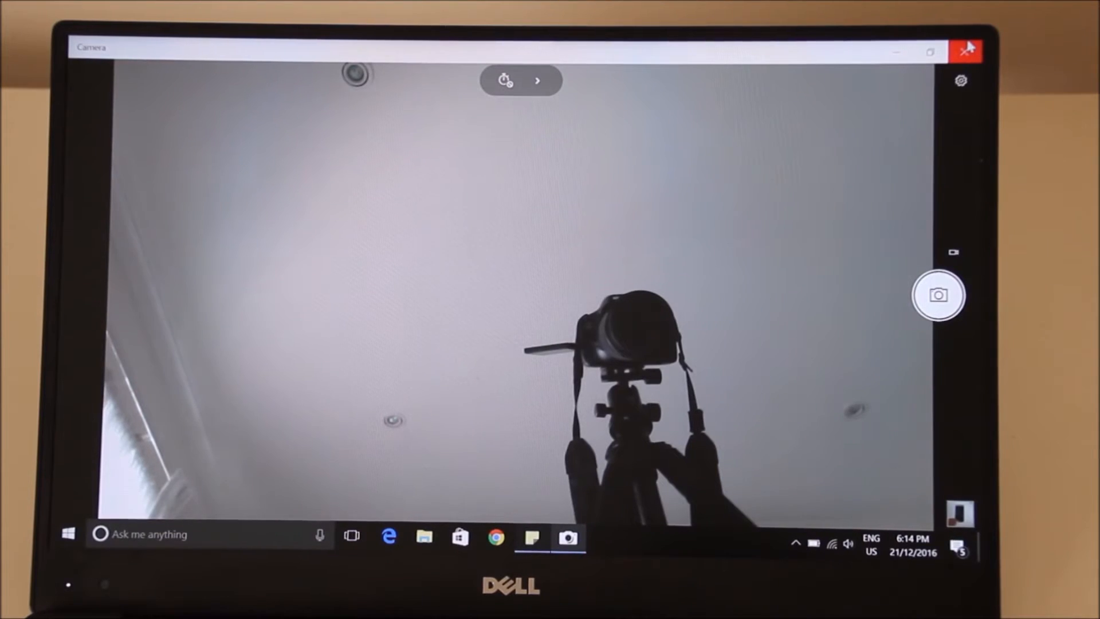
# - Play back Recording.m4a in Audition's Waveform editor to hear the microphone quality
pyautogui.click(939, 294)
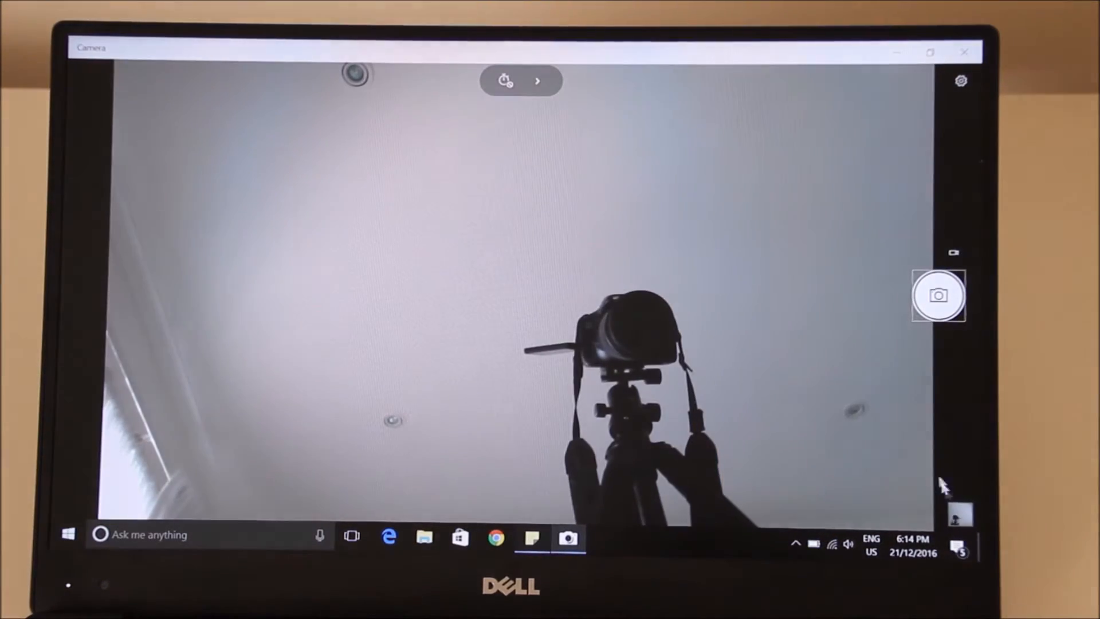
pyautogui.click(938, 294)
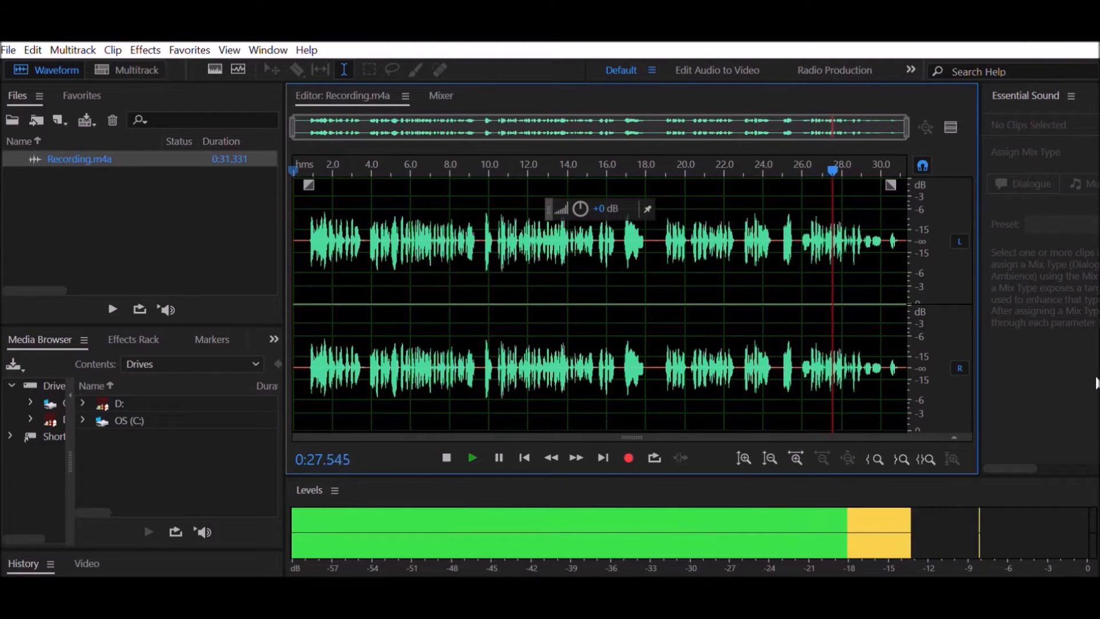
pyautogui.click(472, 459)
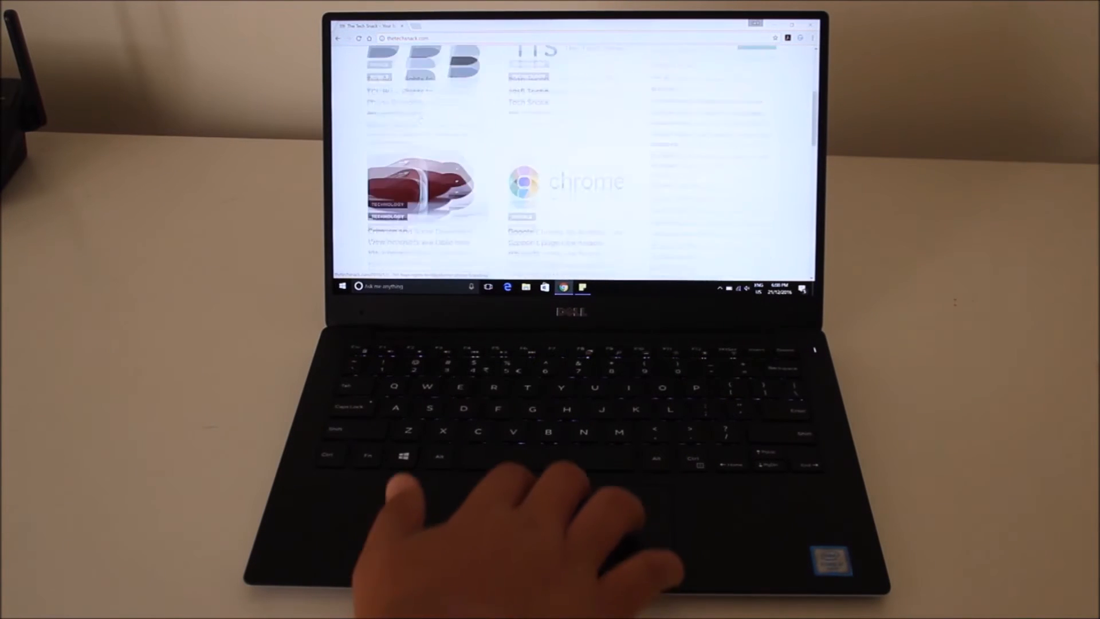
# - Scroll The Tech Snack homepage and read the TCL Blackberry phone branding article
pyautogui.scroll(-3)
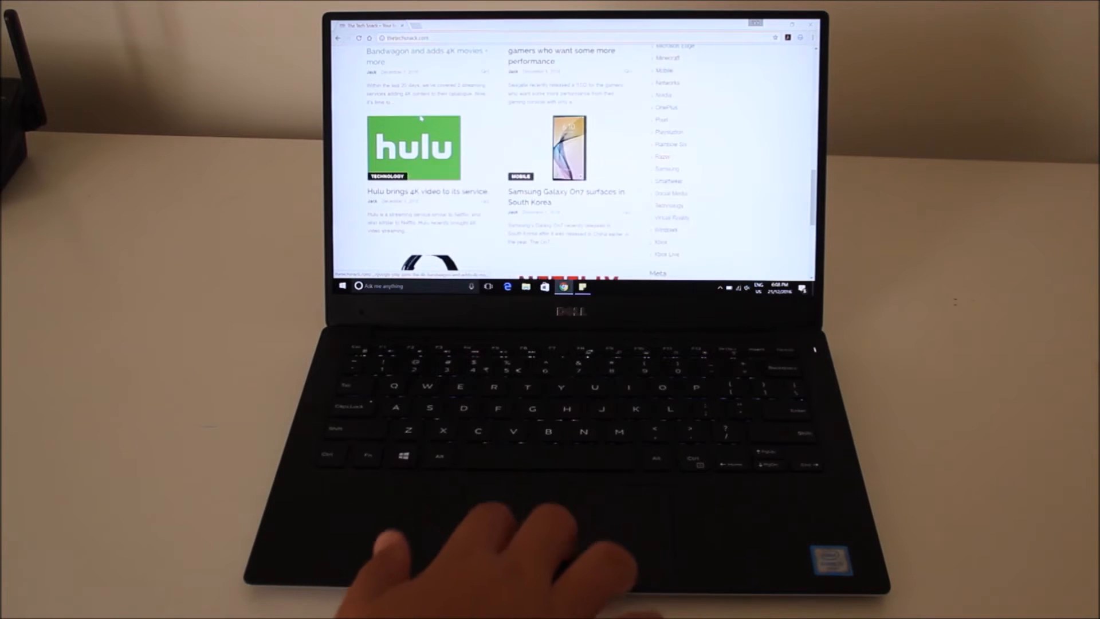
pyautogui.scroll(-3)
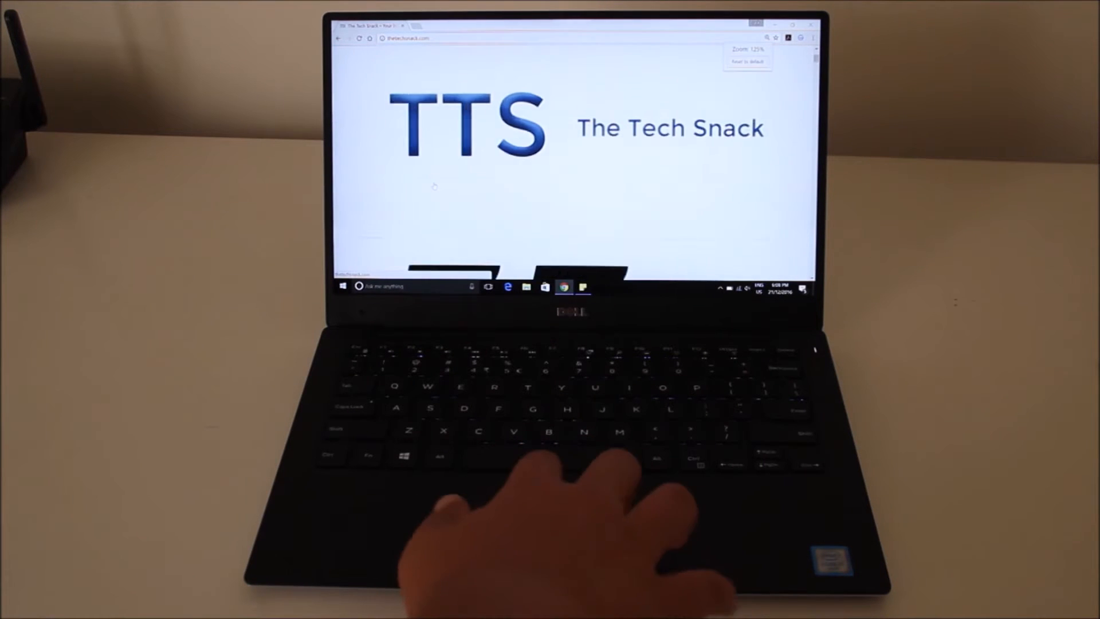
pyautogui.scroll(-3)
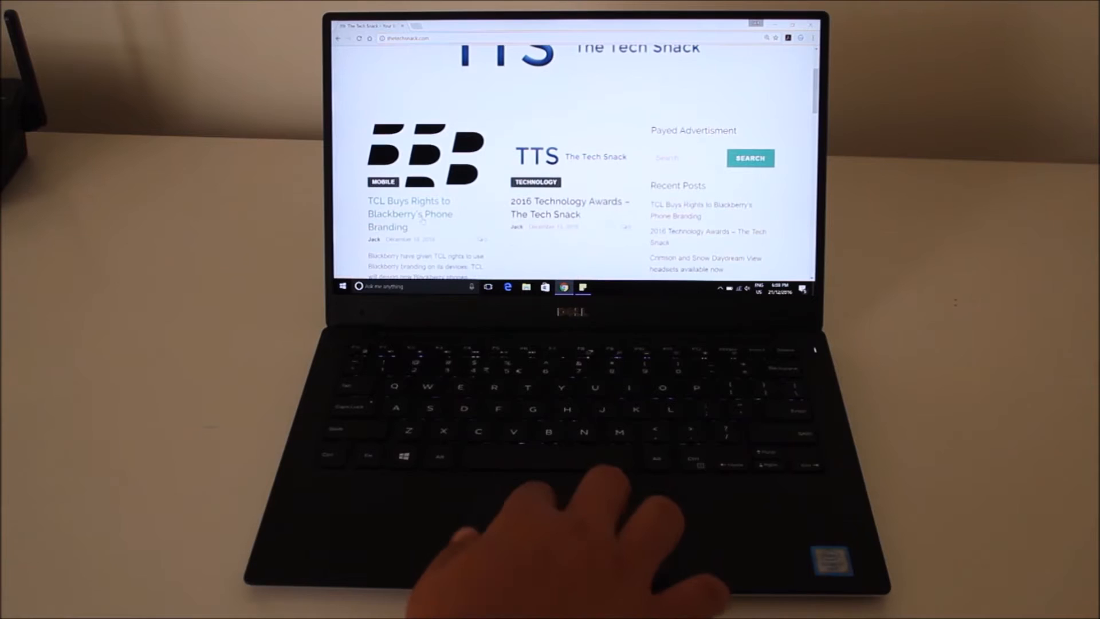
pyautogui.click(410, 213)
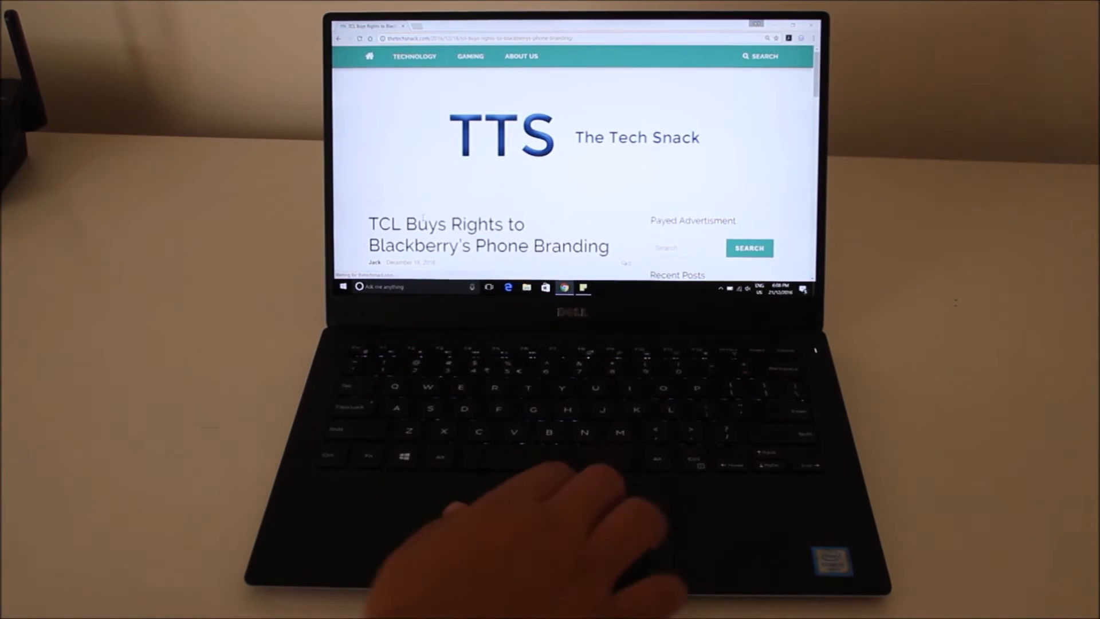
pyautogui.scroll(-3)
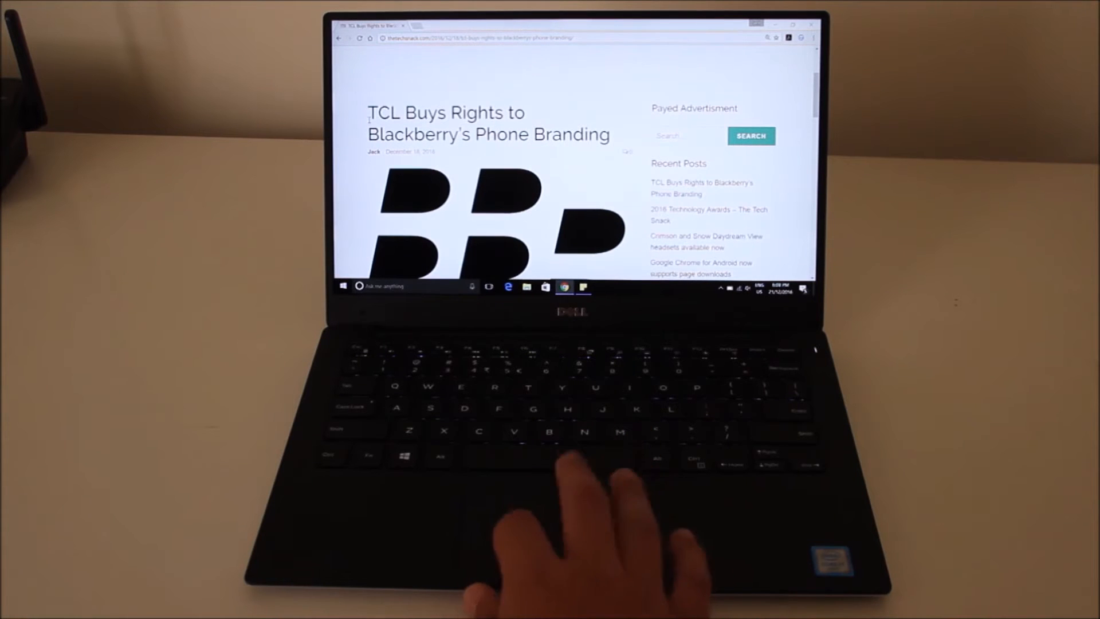
pyautogui.moveTo(368, 112); pyautogui.dragTo(554, 134)
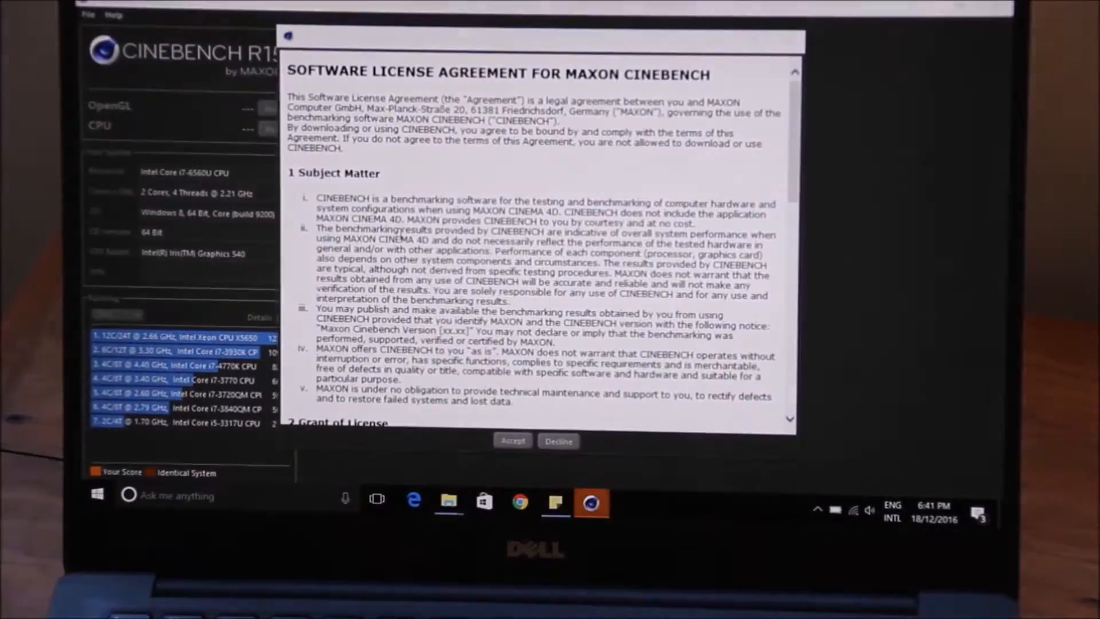
# - Accept the Cinebench R15 software license agreement
pyautogui.click(512, 441)
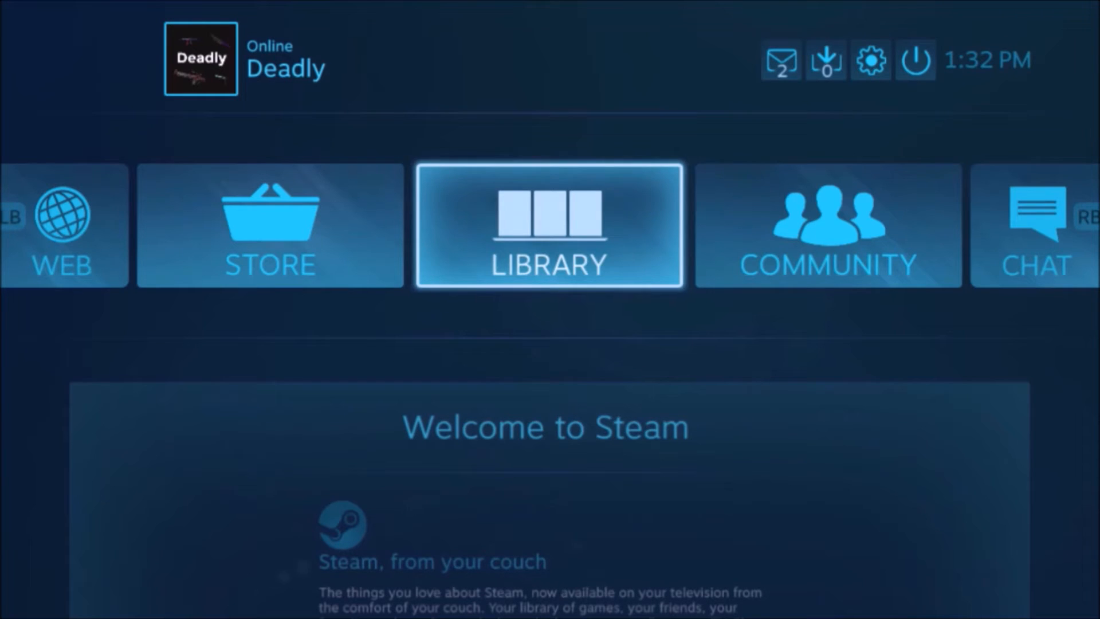
# - View Tom Clancy's The Division in the Store, then Garry's Mod's Library page
pyautogui.click(269, 226)
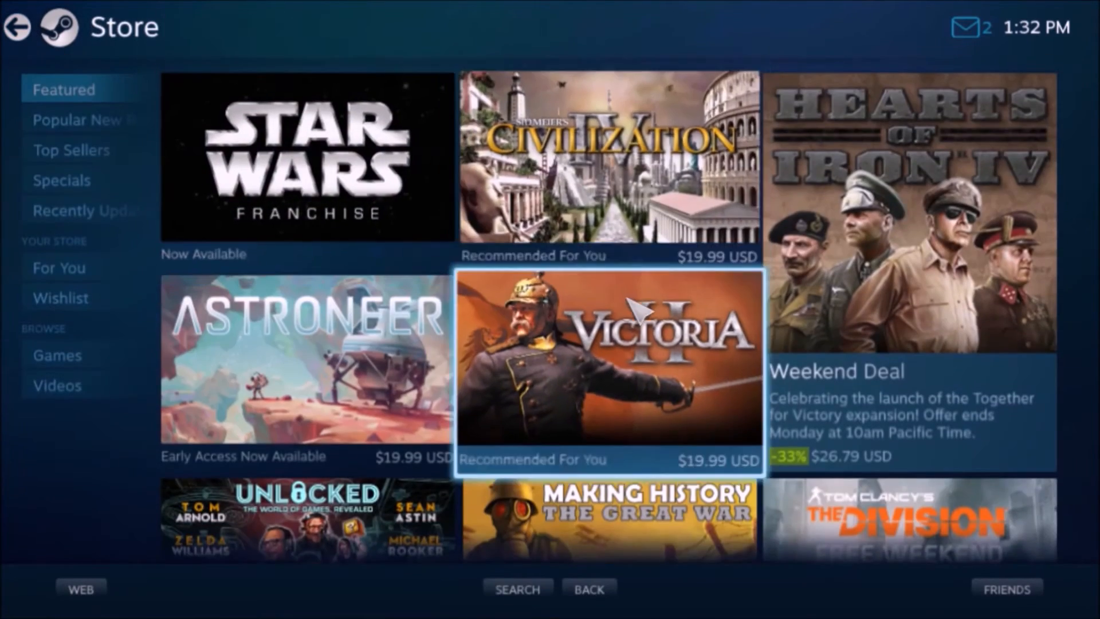
pyautogui.click(912, 523)
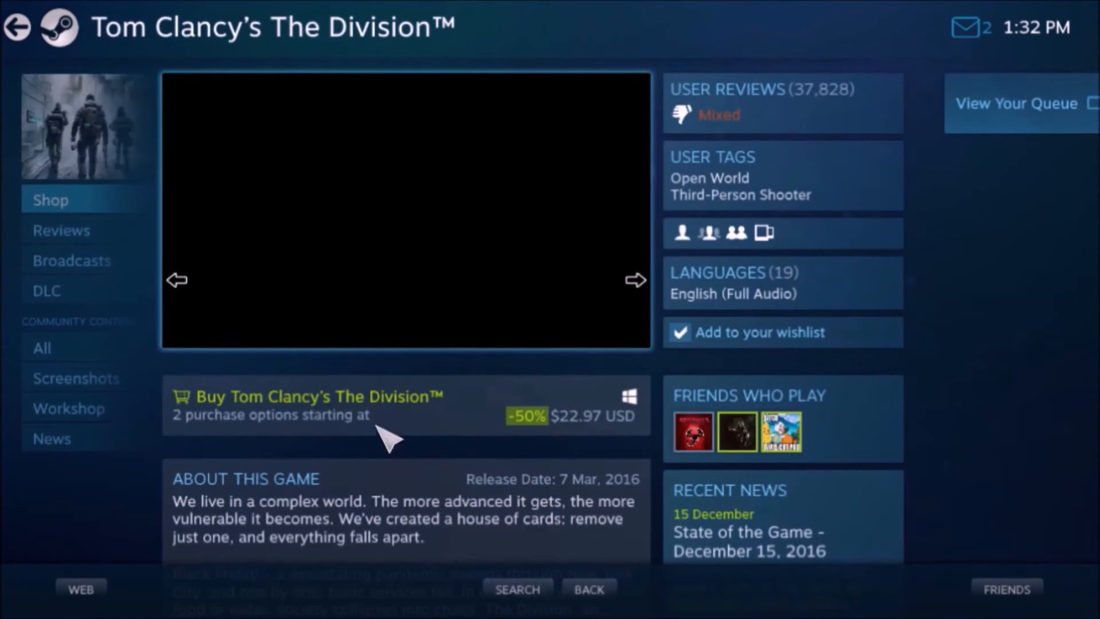
pyautogui.click(18, 28)
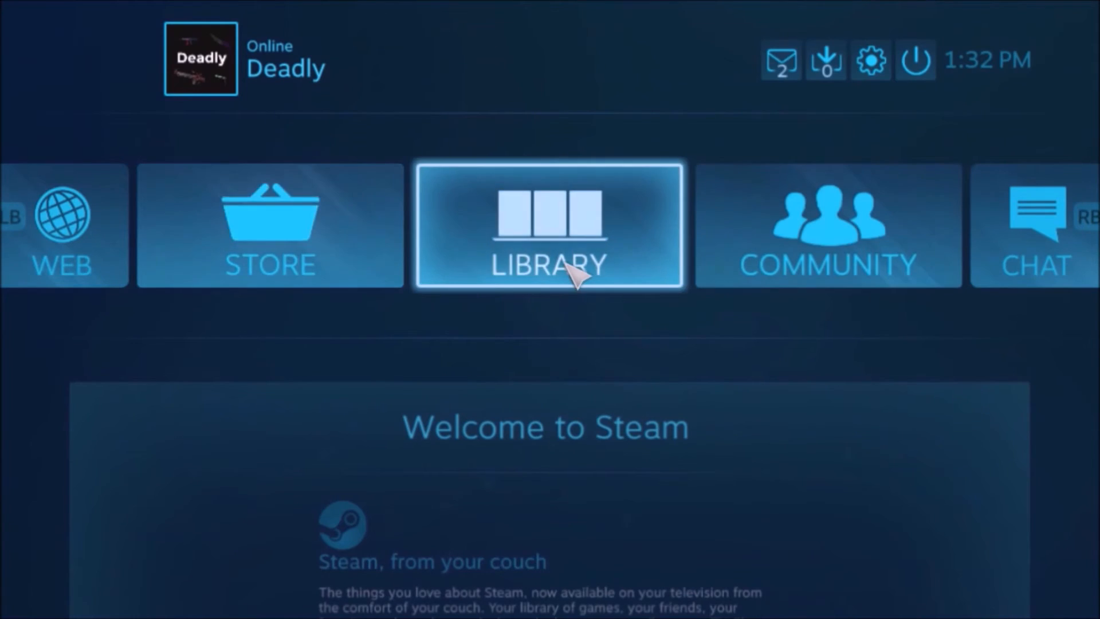
pyautogui.click(550, 225)
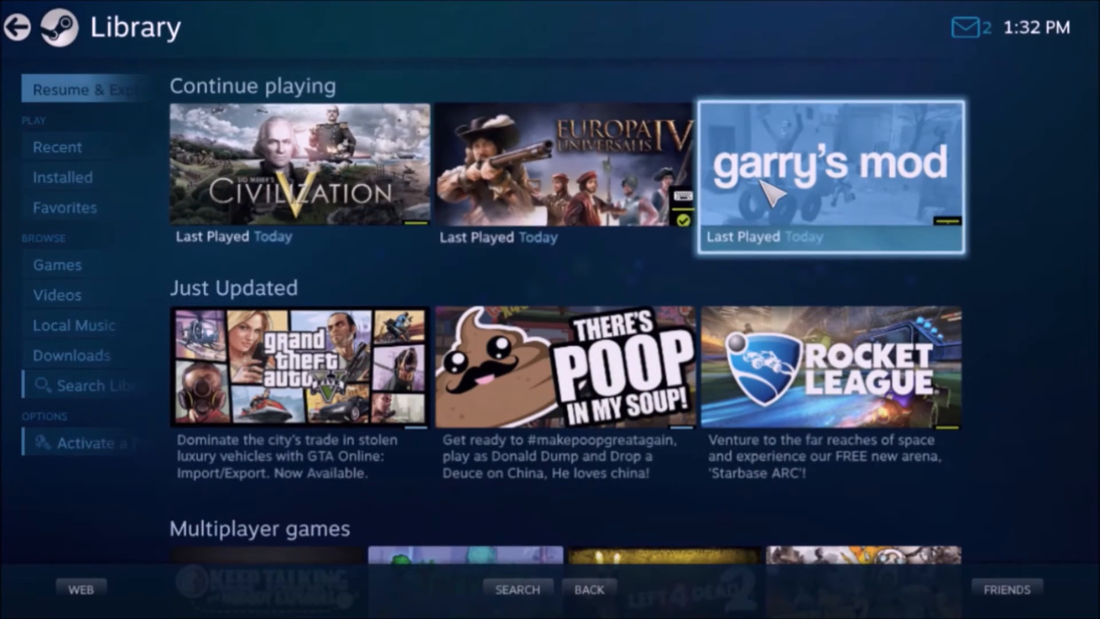
pyautogui.click(831, 176)
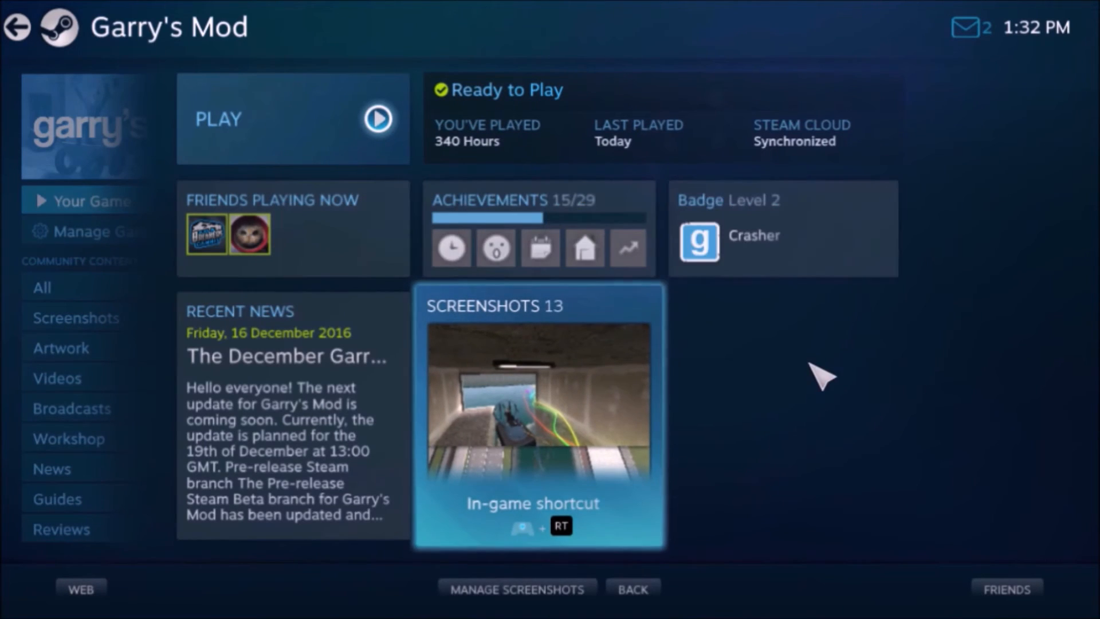
pyautogui.moveTo(849, 326)
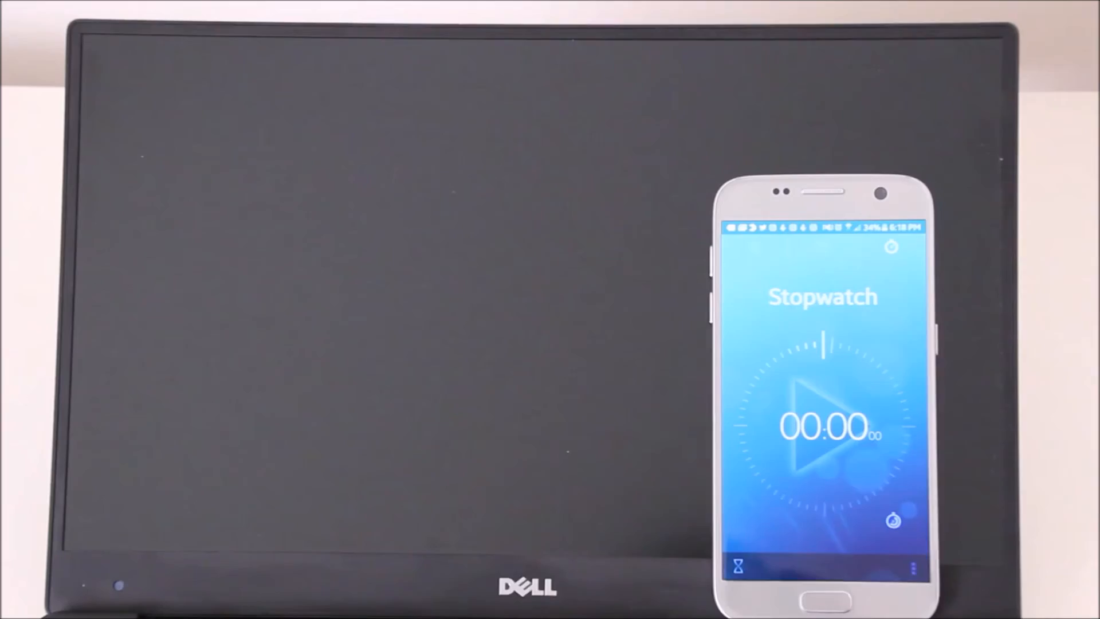
pyautogui.click(825, 428)
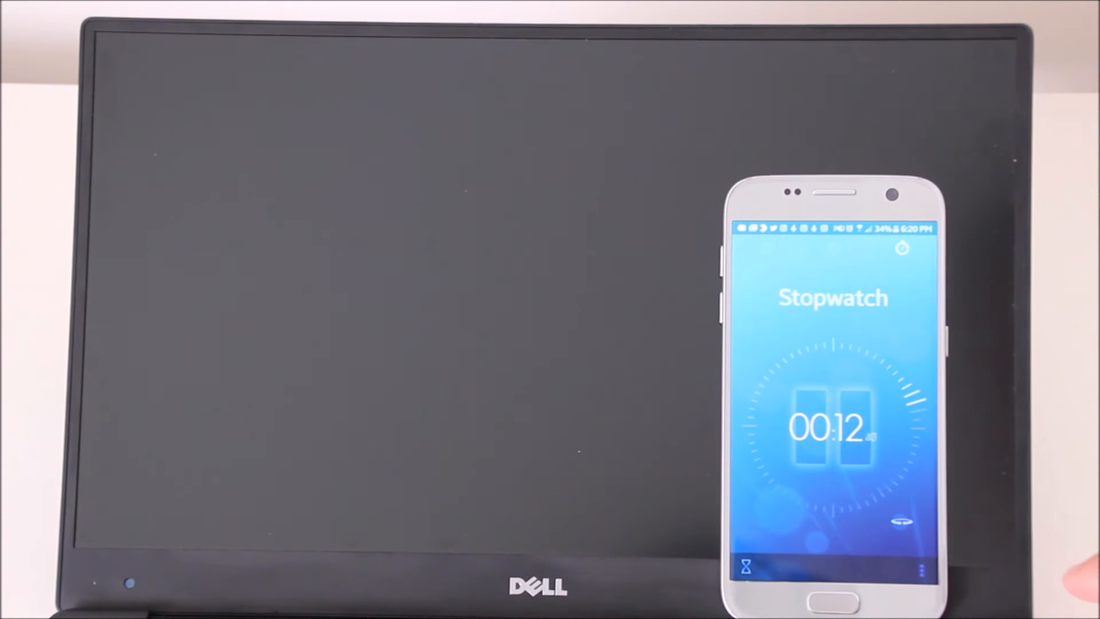
pyautogui.click(510, 411)
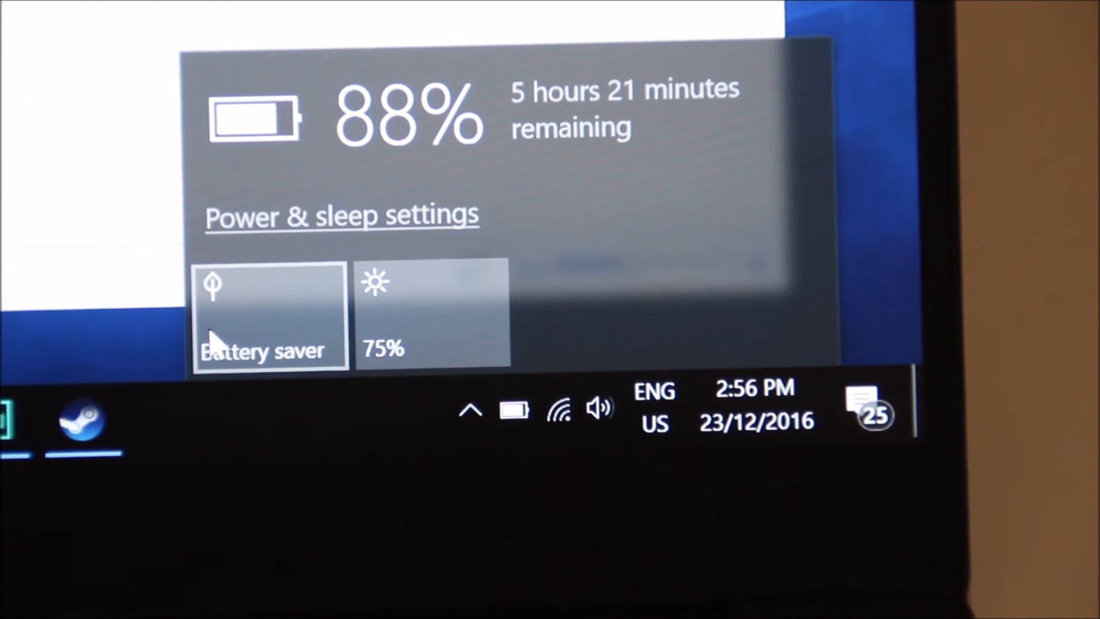
pyautogui.click(270, 316)
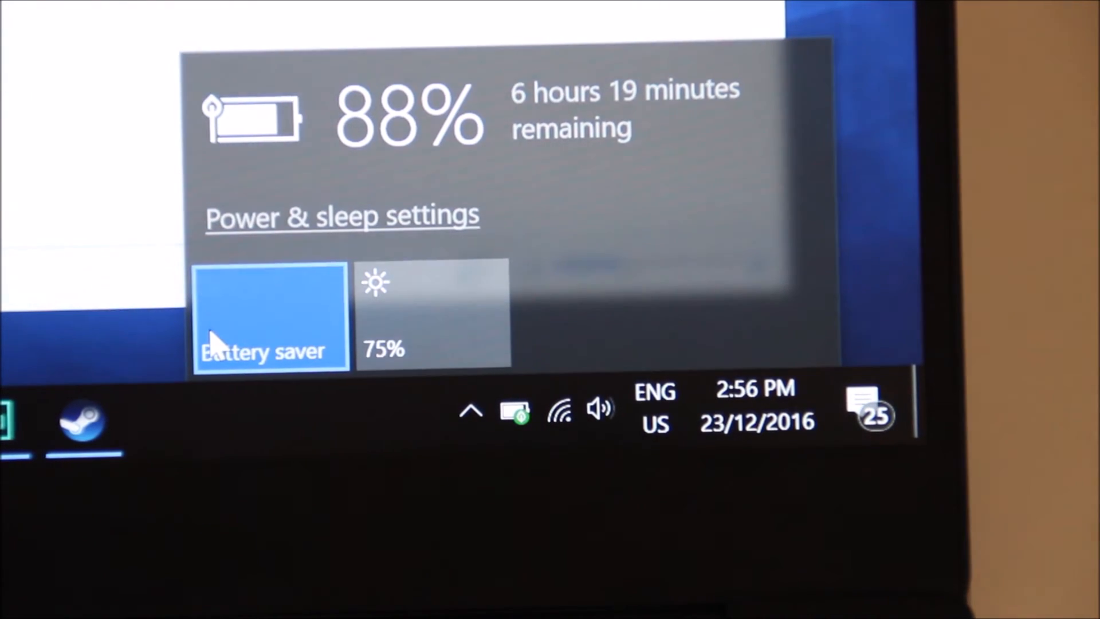
pyautogui.click(270, 316)
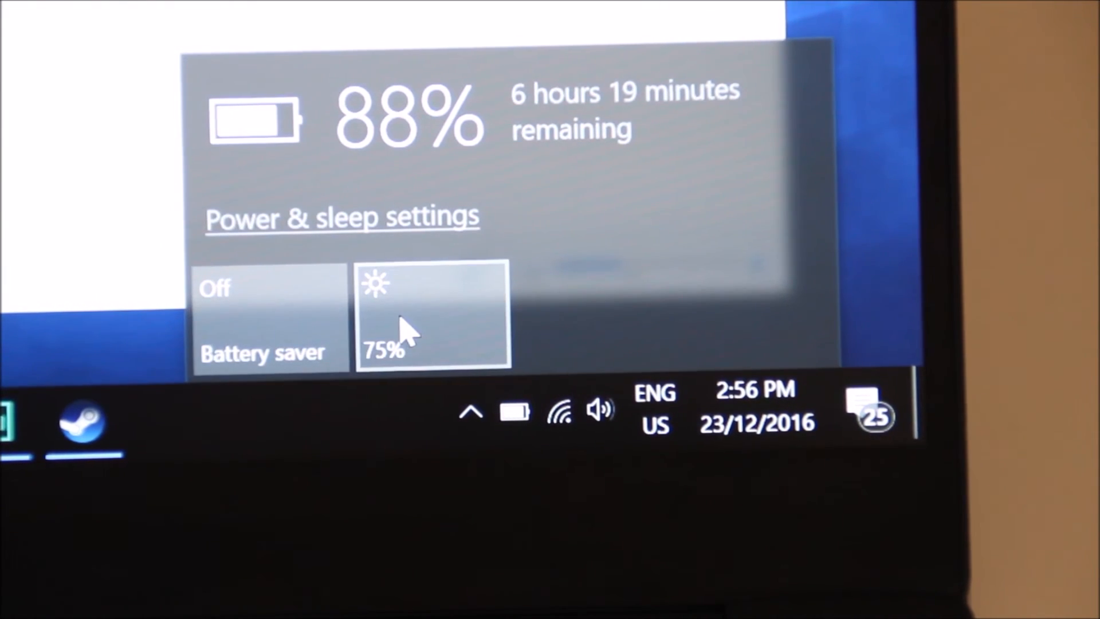